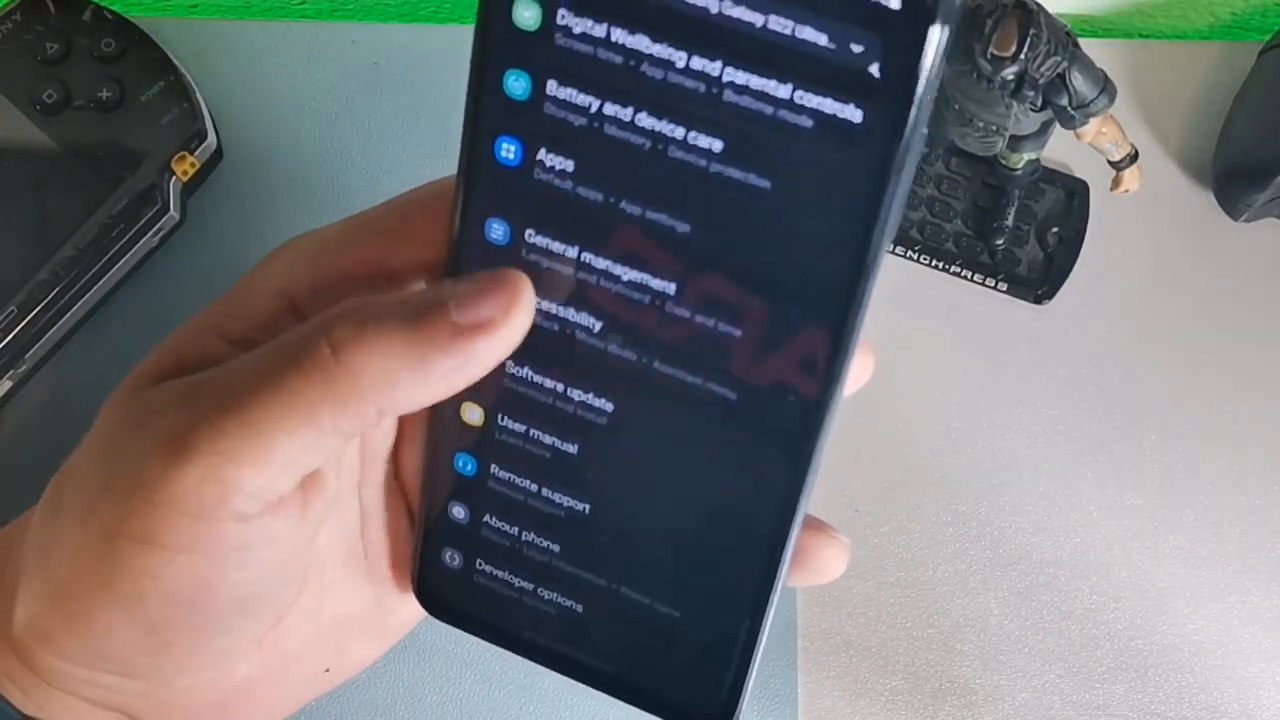
scroll(down, 3)
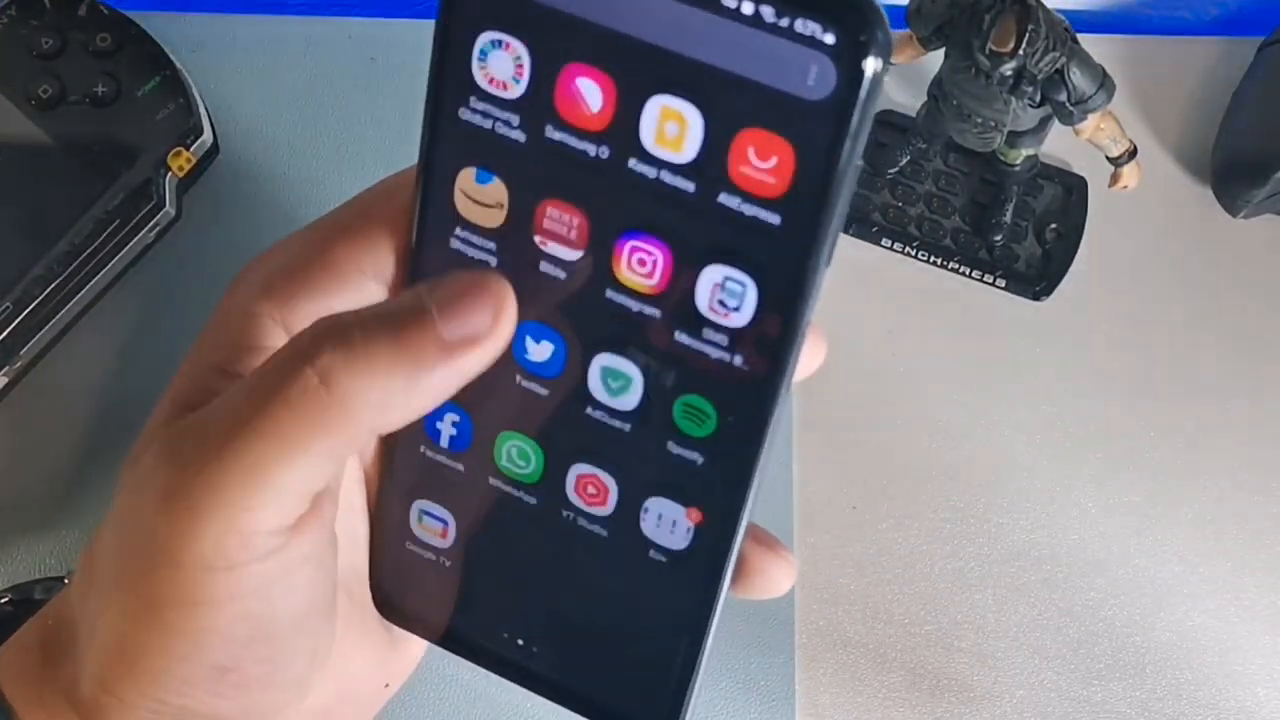
scroll(down, 3)
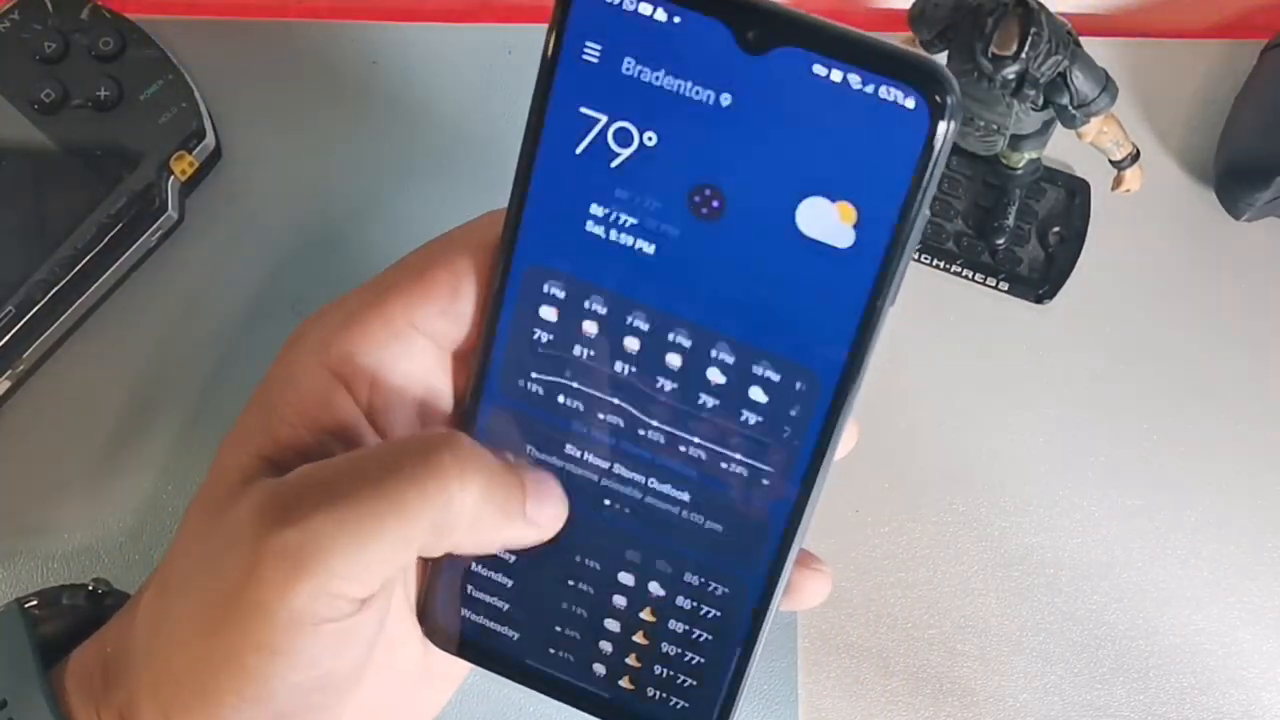
scroll(down, 3)
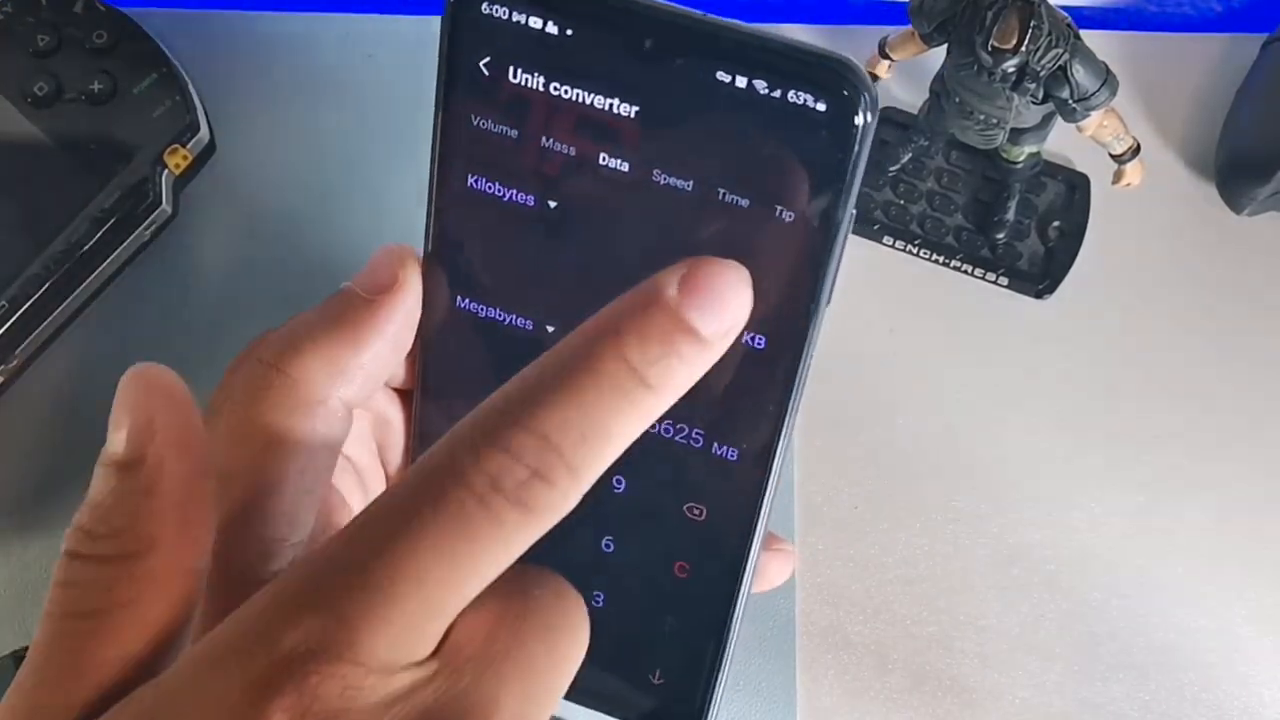
click(784, 210)
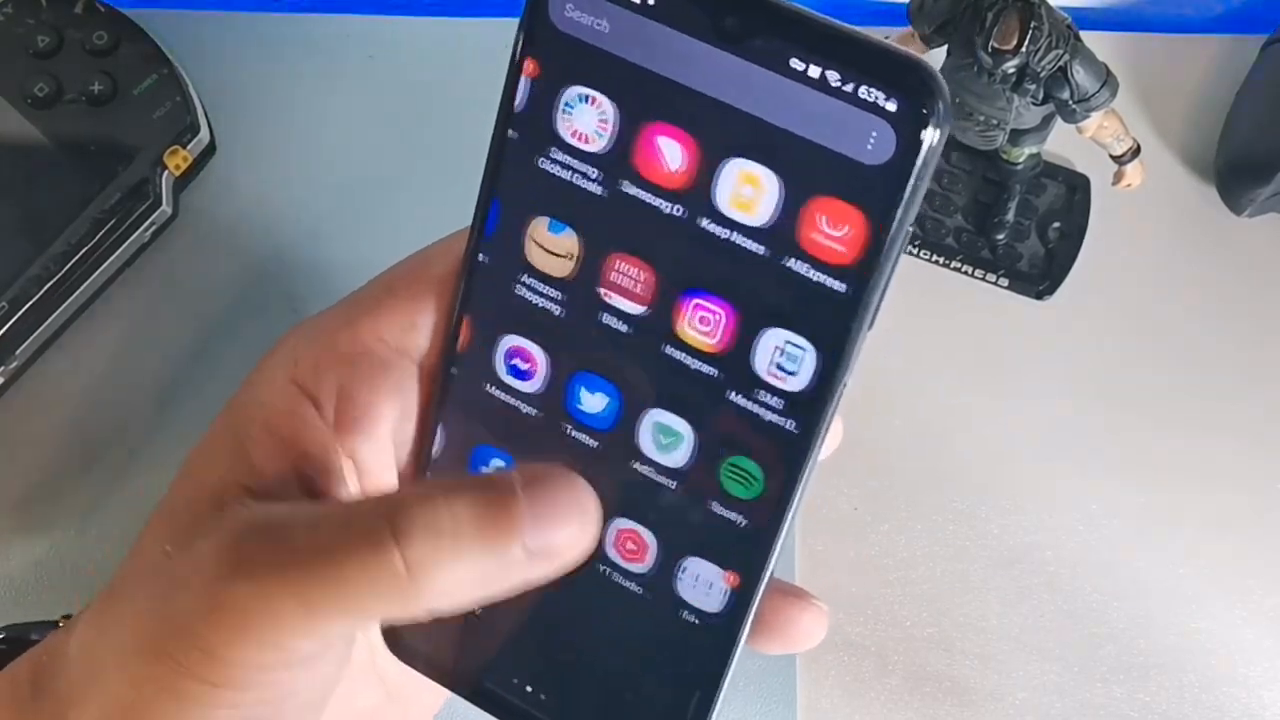
scroll(up, 3)
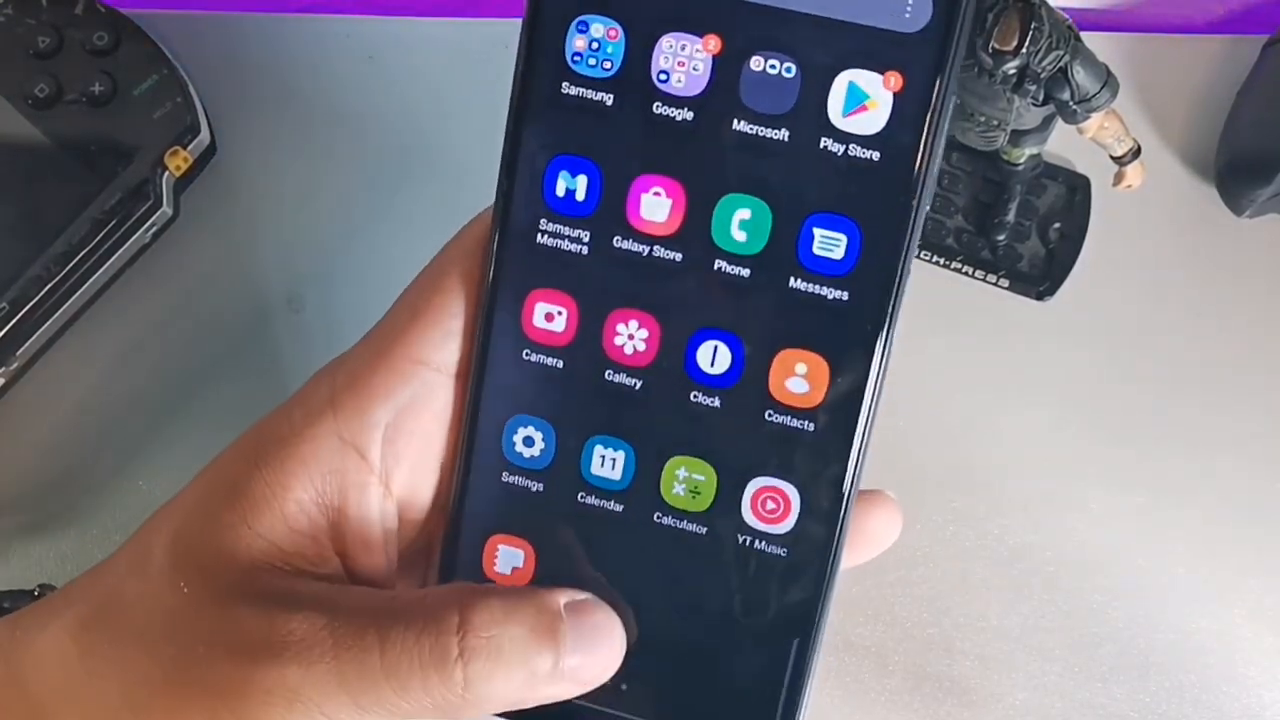